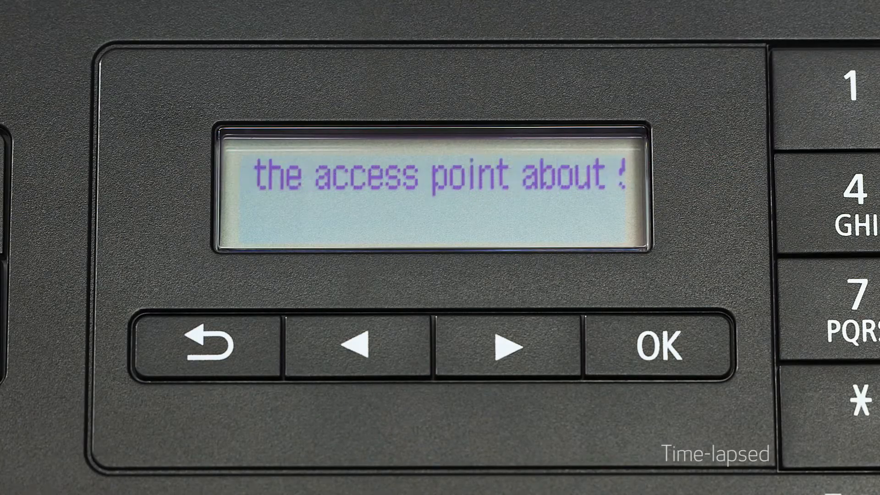
# Advance the printer display past the access point search to Wireless LAN setup, Standard setup.
pyautogui.click(502, 343)
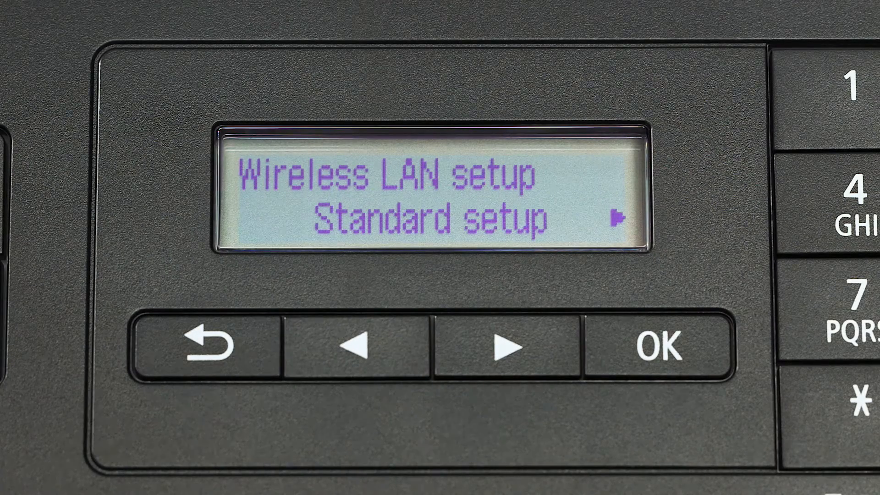
pyautogui.click(660, 344)
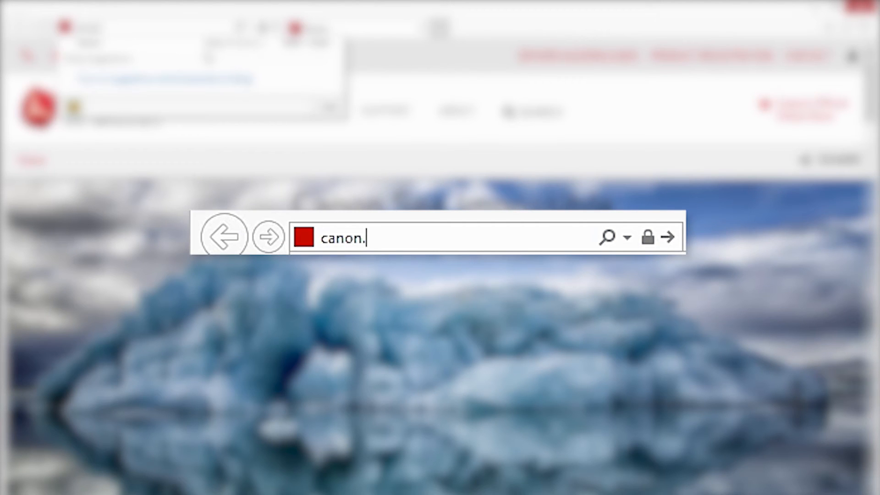
# Load canon.com/ijsetup and choose Set Up, region U.S.A., and the PIXMA MX472 model.
pyautogui.write('com/')
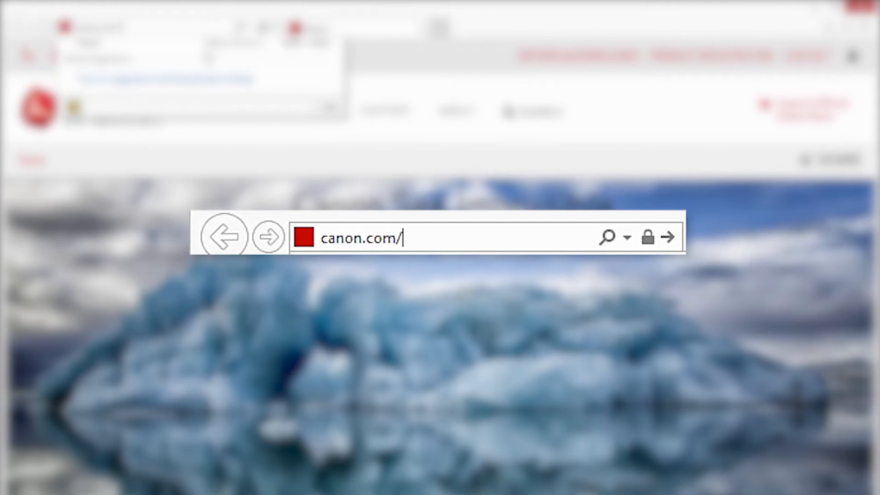
pyautogui.write('ijsetup')
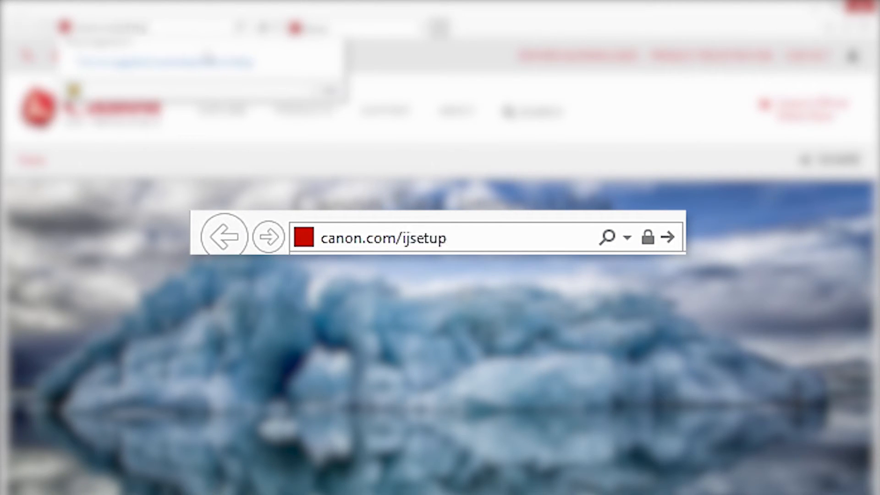
pyautogui.click(443, 237)
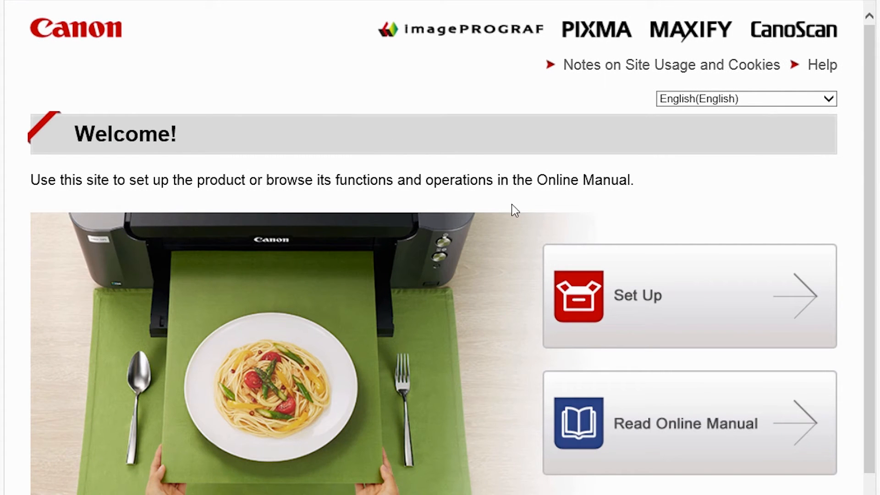
pyautogui.click(690, 295)
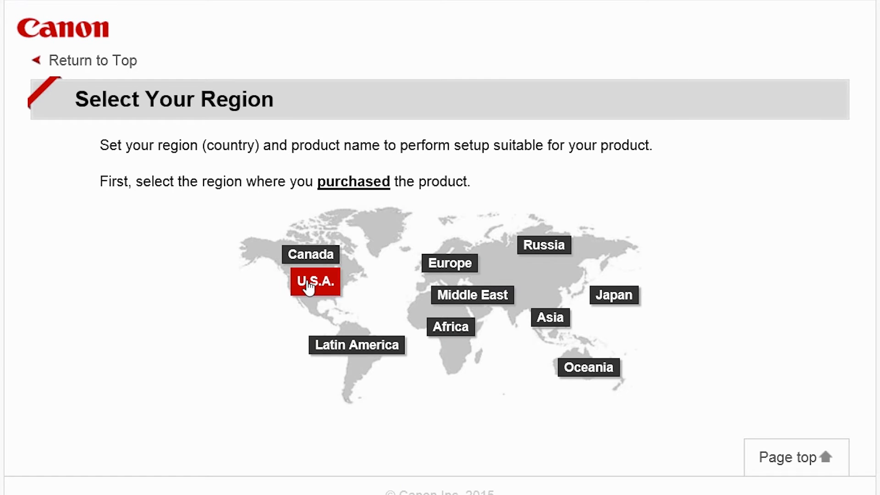
pyautogui.click(315, 280)
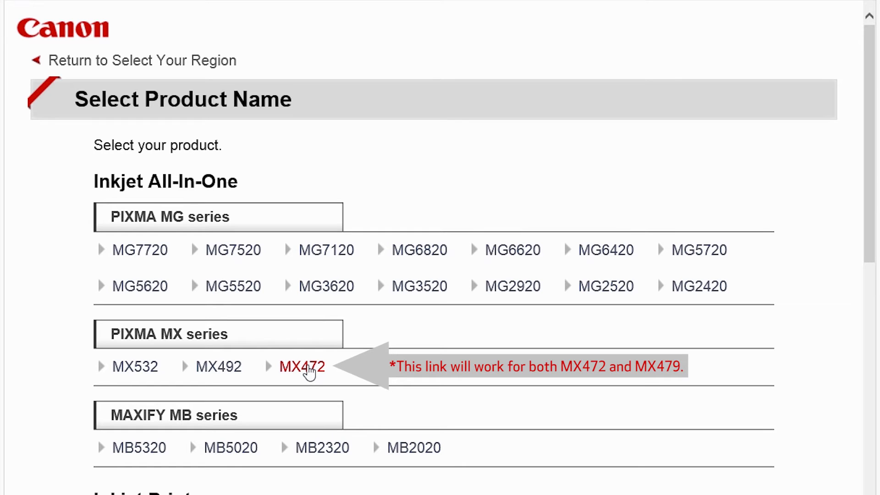
pyautogui.click(302, 366)
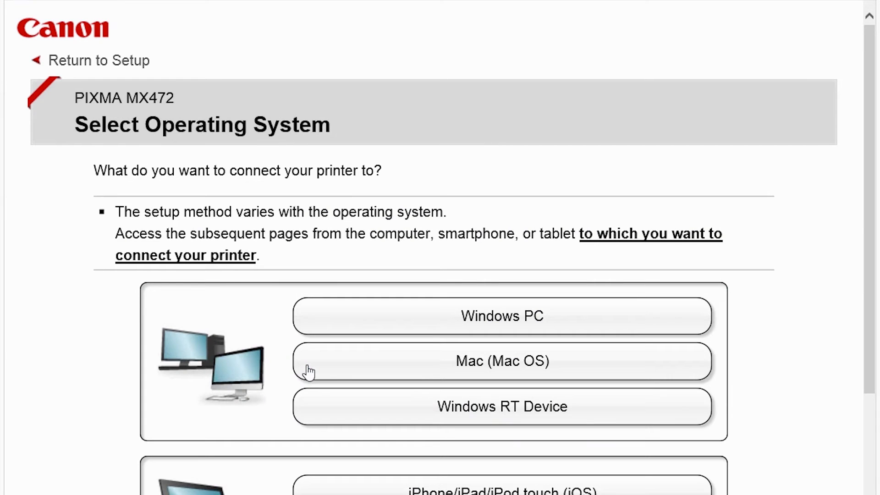
pyautogui.moveTo(277, 335)
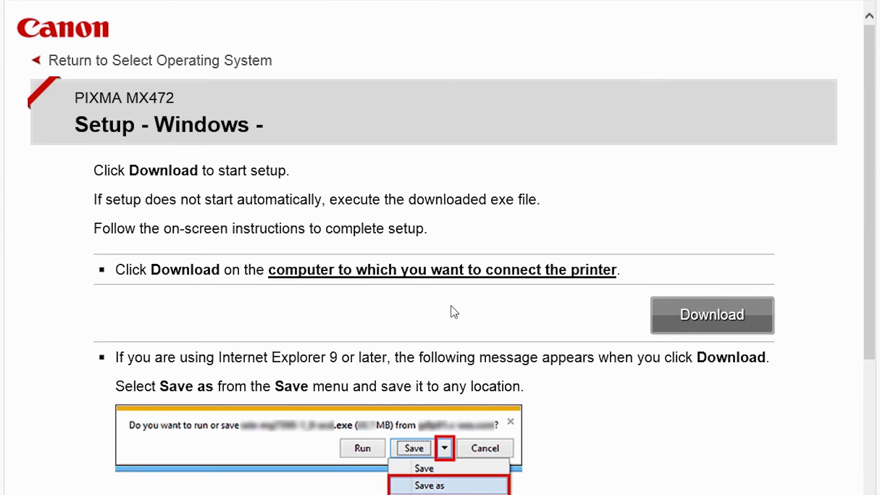
pyautogui.moveTo(671, 327)
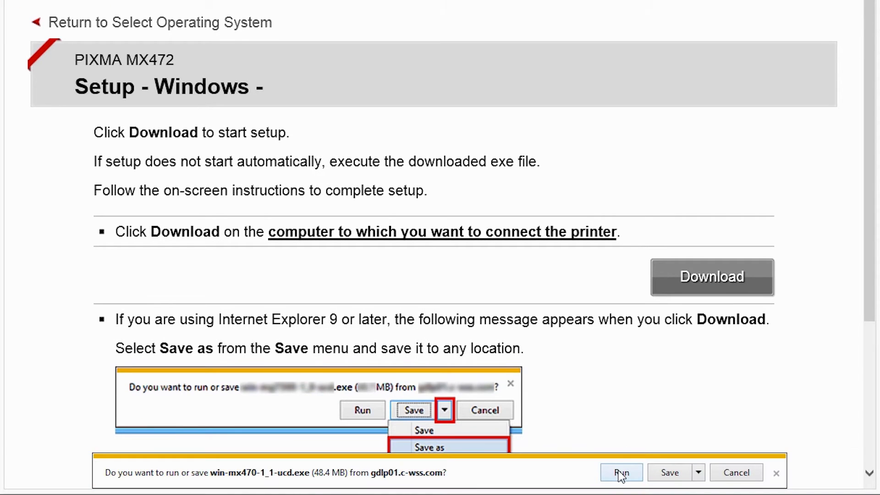
# Run the MX470 series setup file, choose Wireless Connection, and reach the 2-1 Printer Setup step.
pyautogui.click(620, 471)
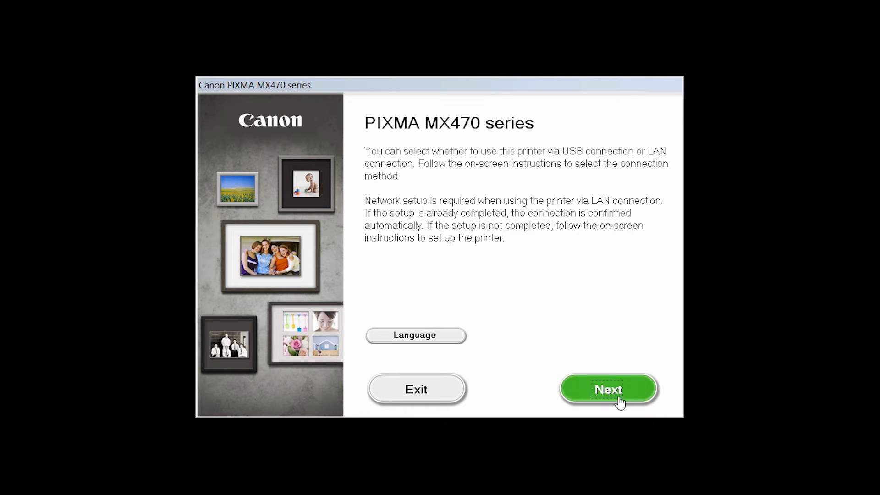
pyautogui.click(608, 389)
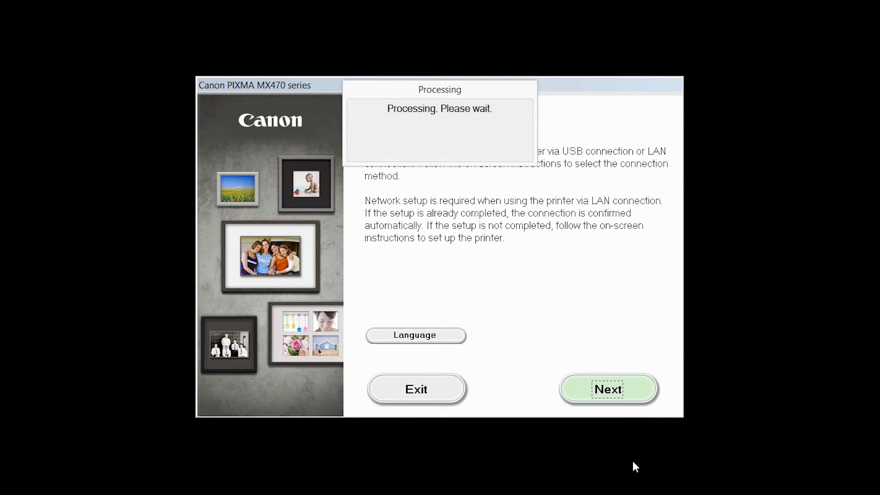
pyautogui.click(608, 389)
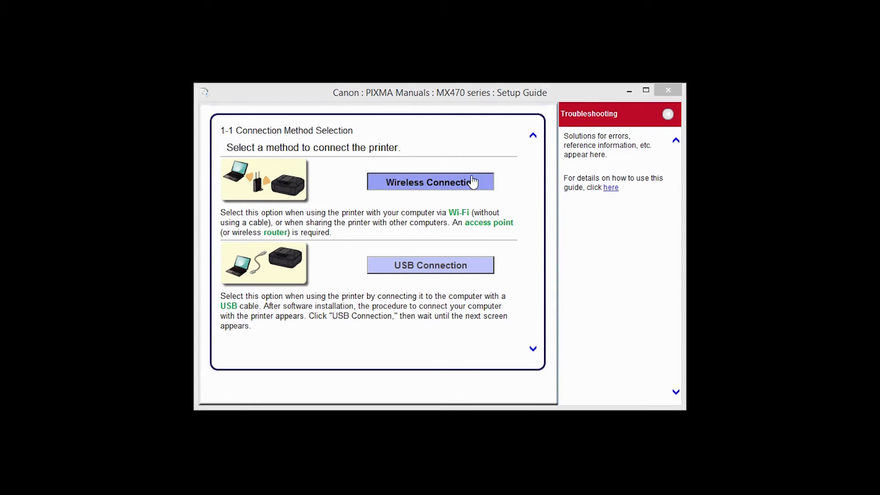
pyautogui.click(430, 182)
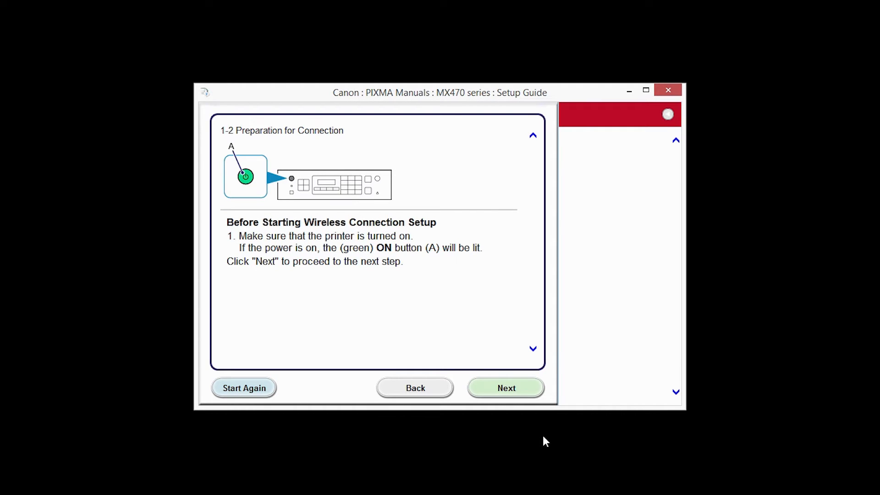
pyautogui.click(504, 387)
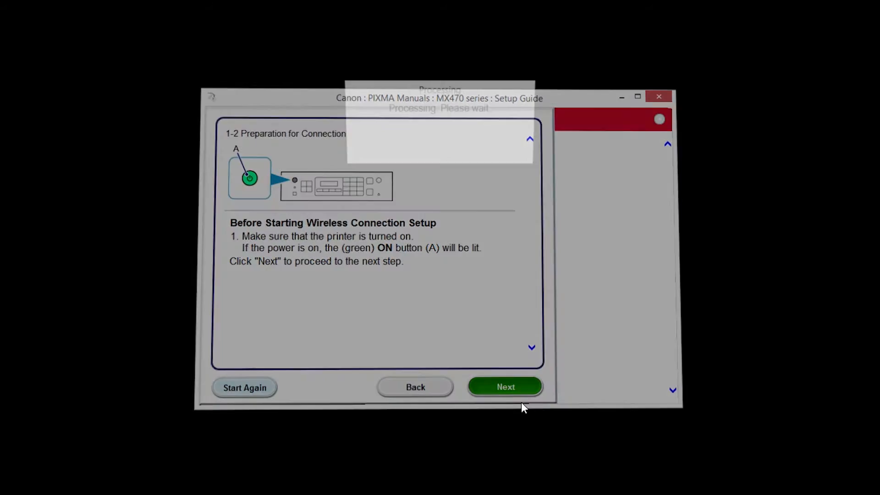
pyautogui.click(504, 386)
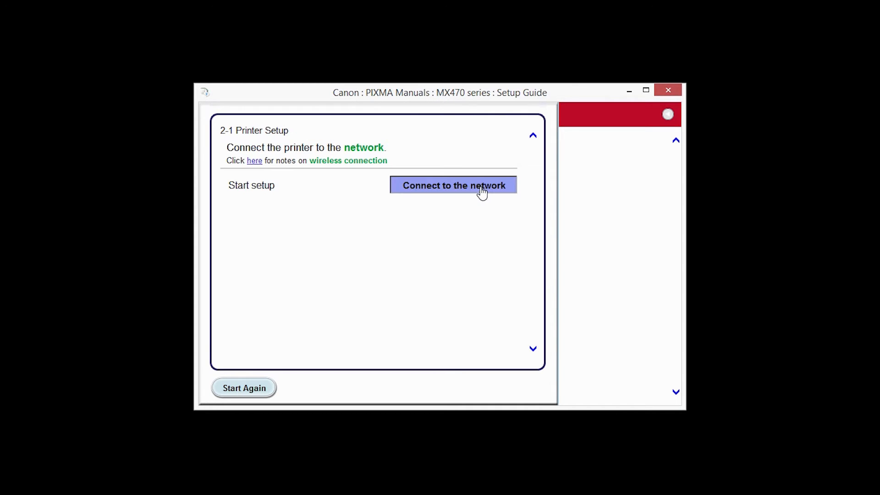
# Connect the printer using WPS through 4-3 Completion of Connection.
pyautogui.click(453, 185)
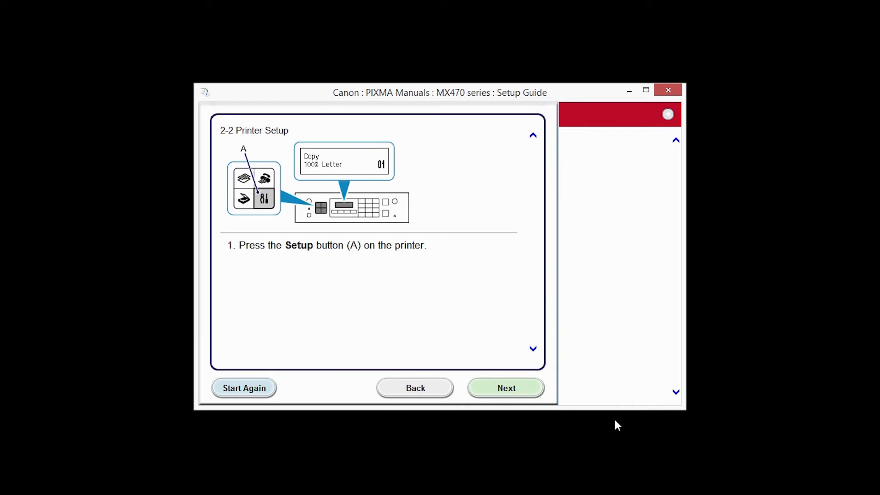
pyautogui.moveTo(651, 447)
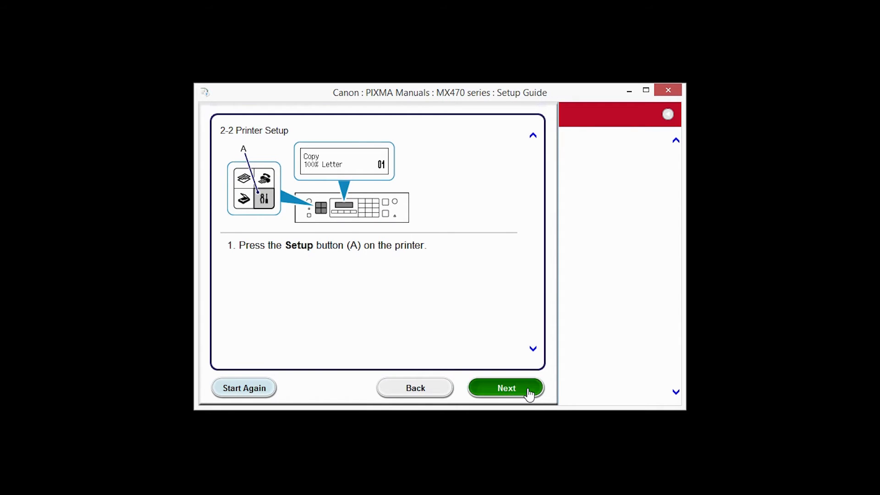
pyautogui.click(505, 388)
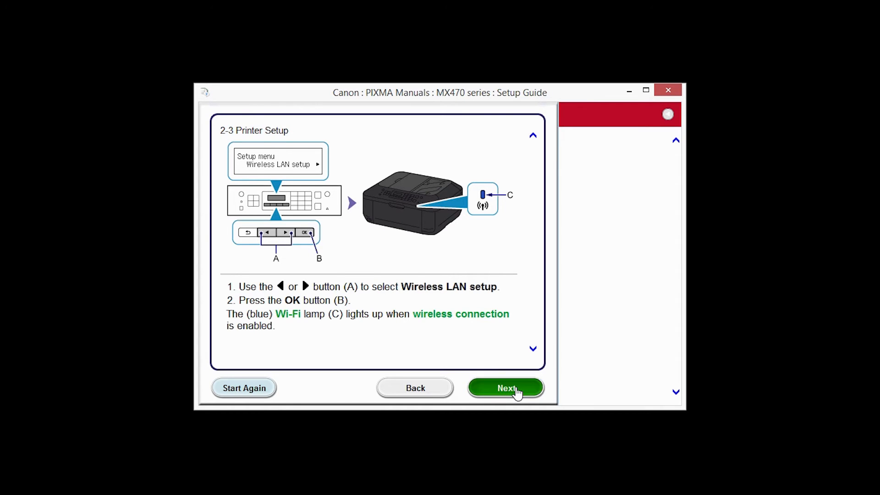
pyautogui.click(504, 388)
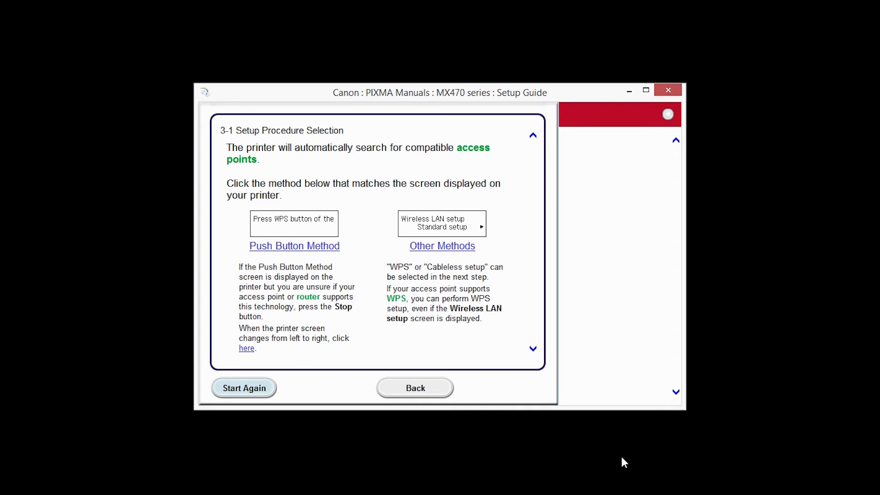
pyautogui.moveTo(321, 247)
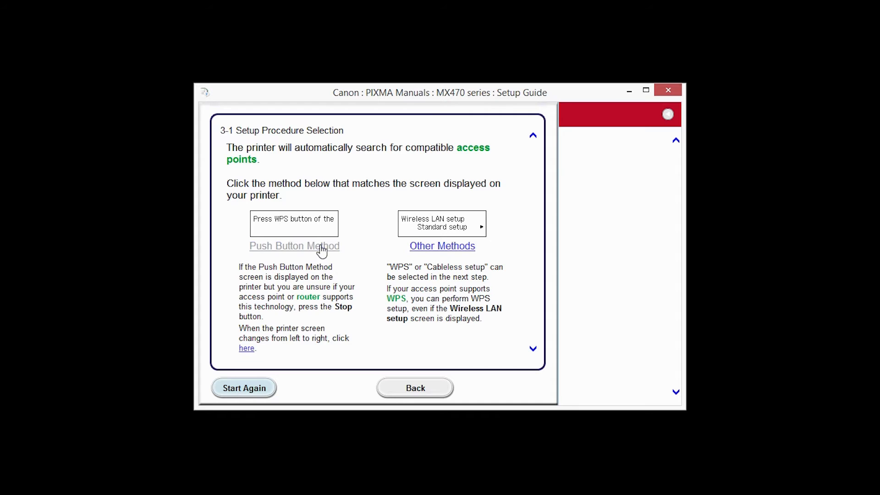
pyautogui.click(294, 246)
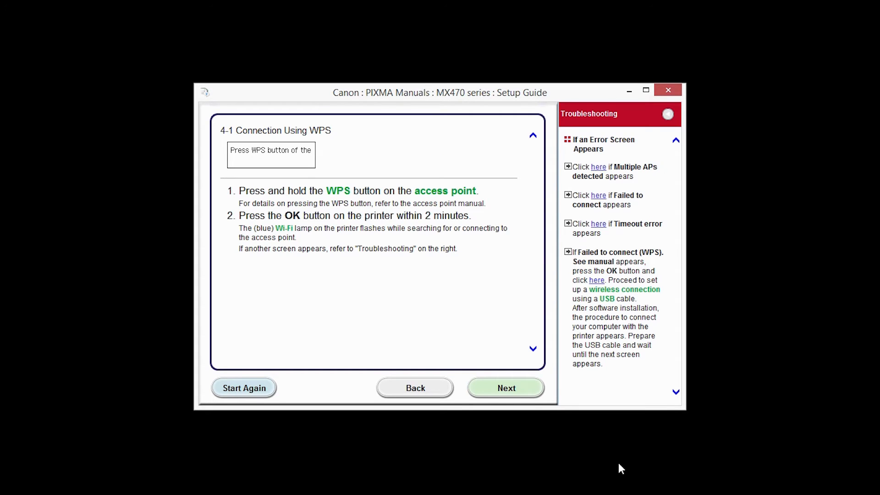
pyautogui.click(504, 388)
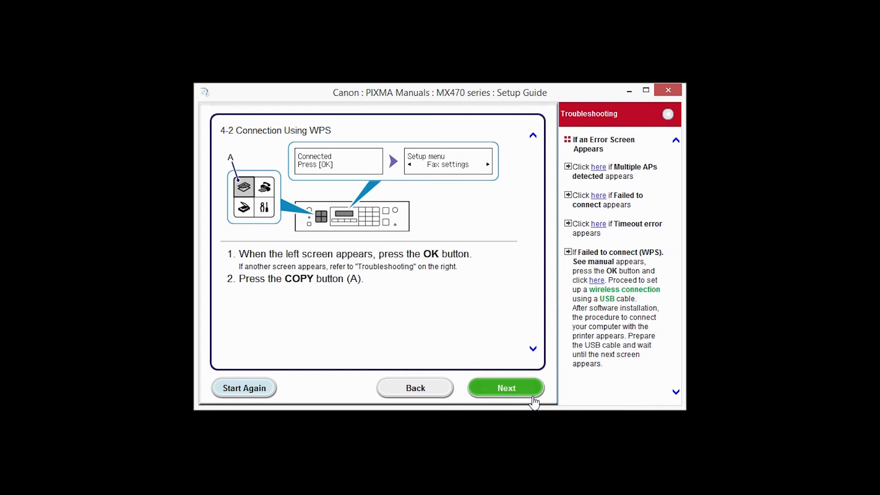
pyautogui.moveTo(541, 408)
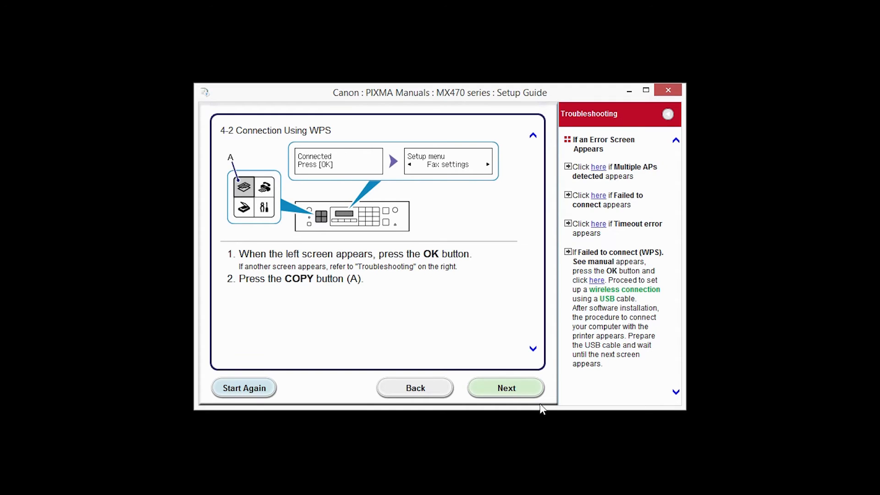
pyautogui.click(505, 388)
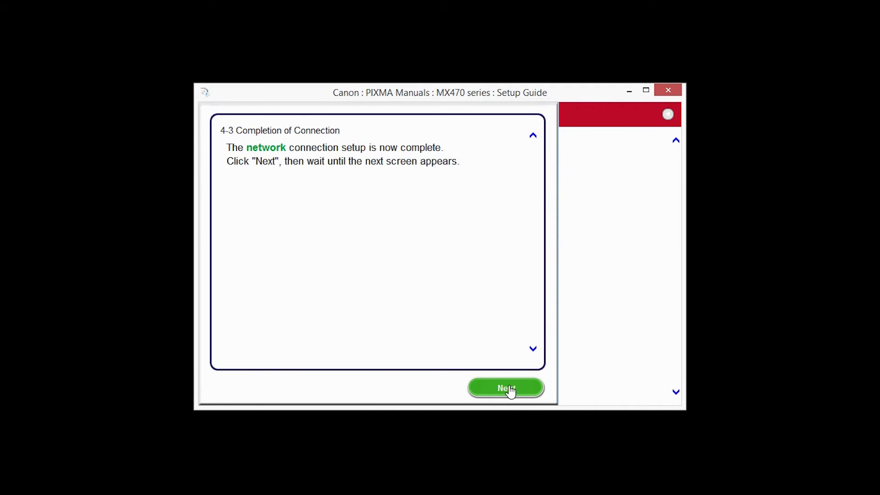
pyautogui.click(504, 388)
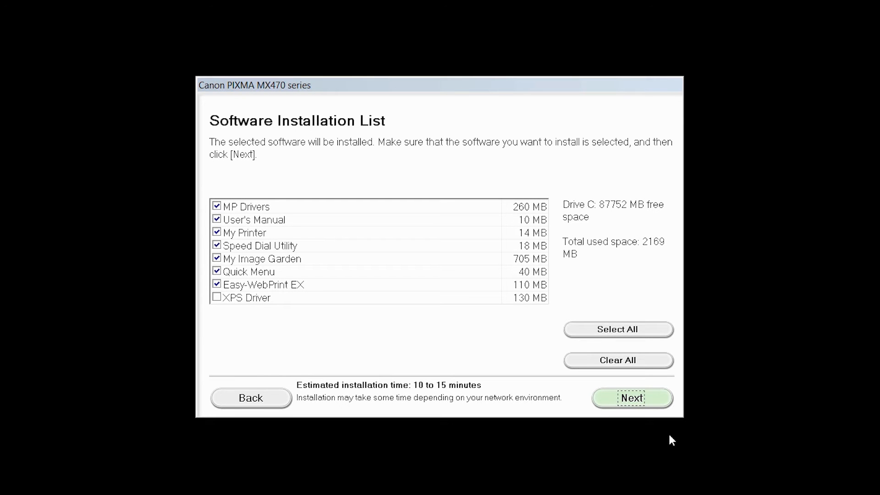
# Install the default software selection, accepting the license agreement and firewall notice.
pyautogui.click(632, 398)
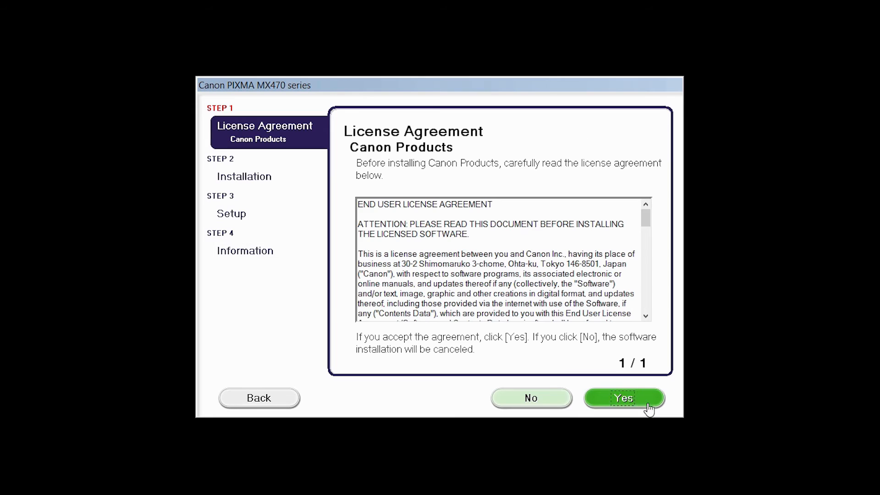
pyautogui.moveTo(657, 446)
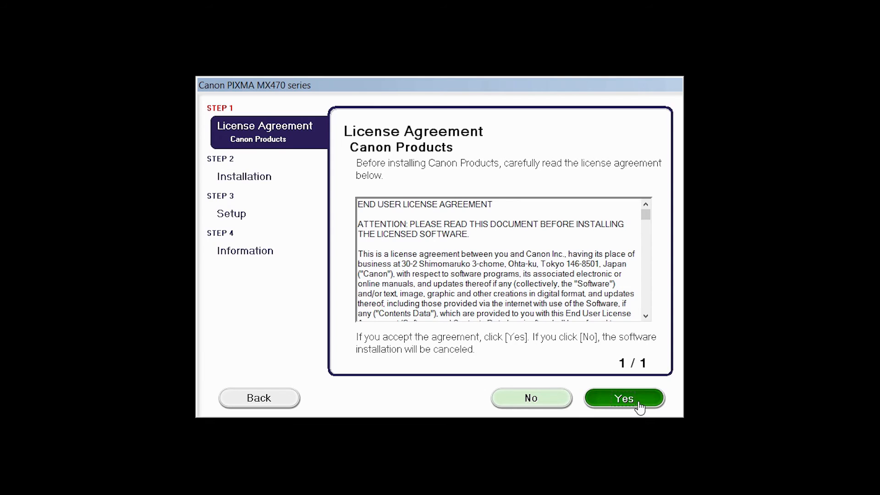
pyautogui.click(623, 398)
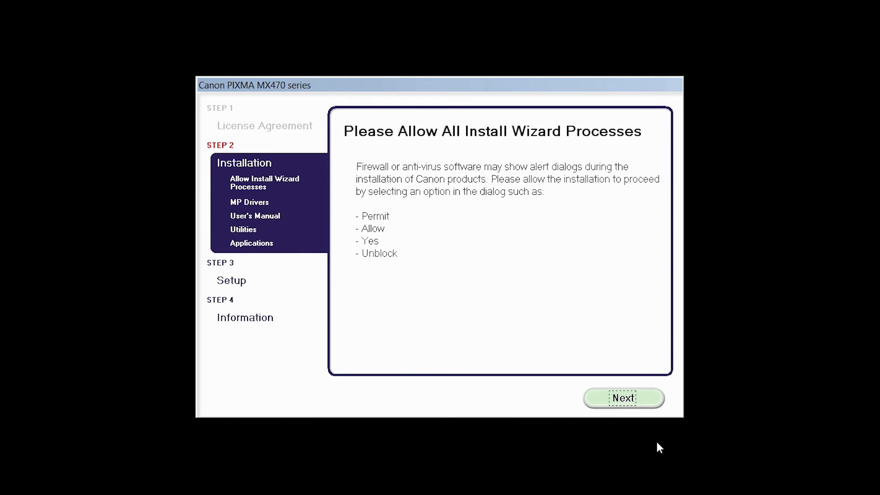
pyautogui.moveTo(657, 444)
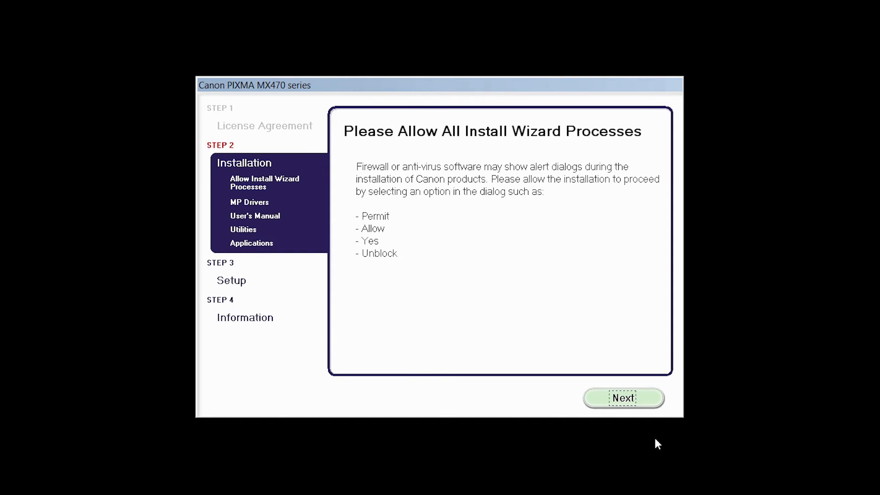
pyautogui.click(623, 397)
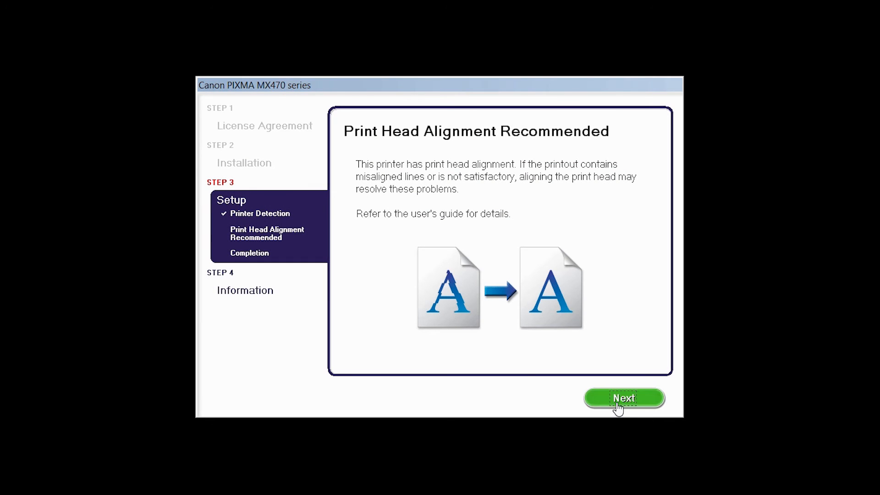
# Skip print head alignment, setup completion and user registration, then agree to the Extended Survey Program.
pyautogui.click(623, 397)
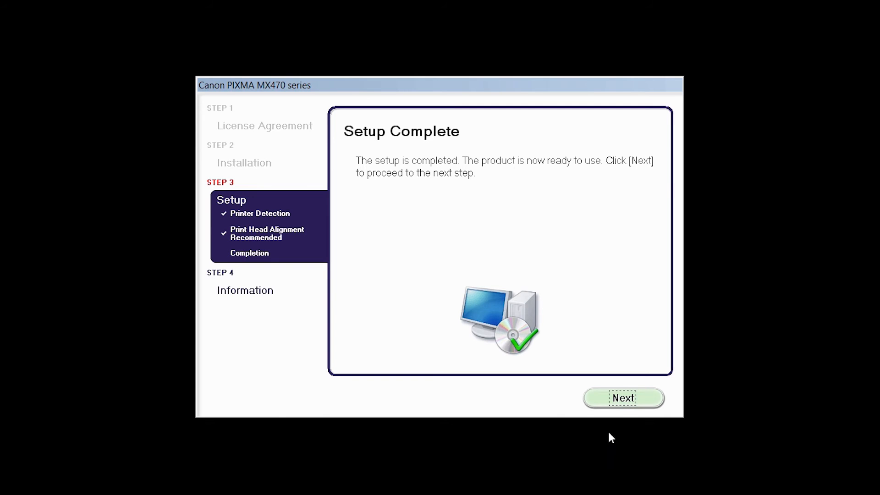
pyautogui.click(623, 397)
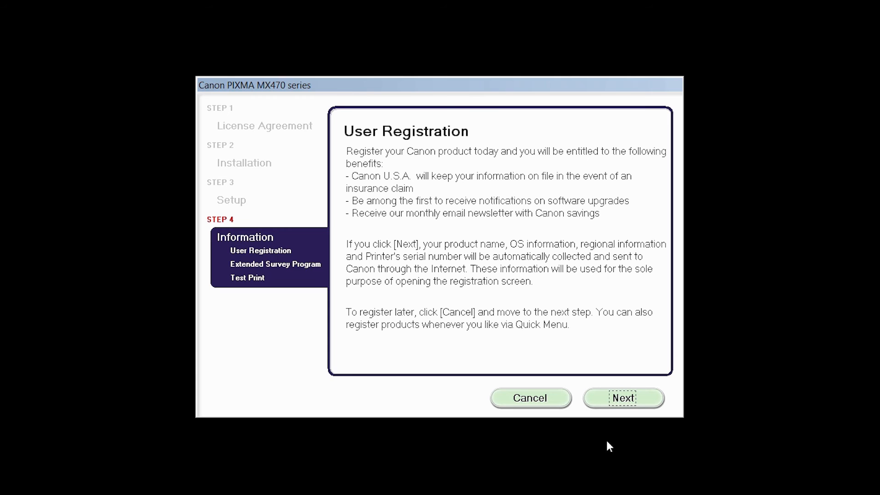
pyautogui.click(623, 397)
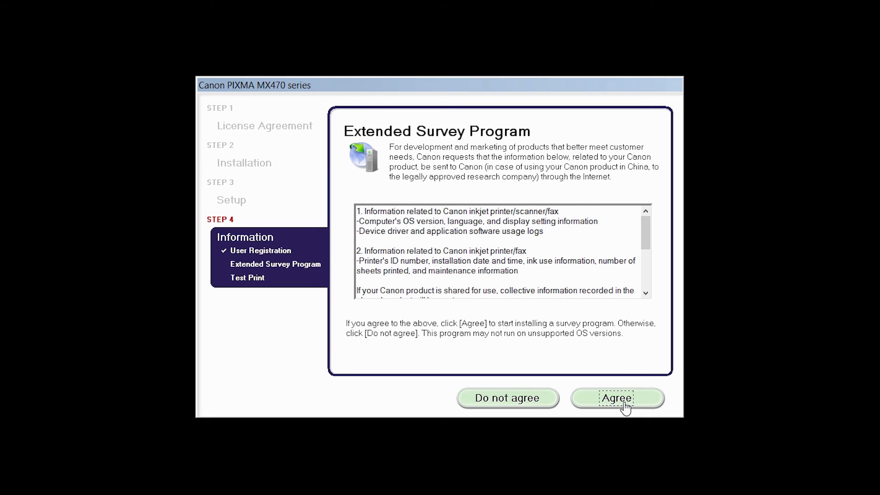
pyautogui.click(616, 398)
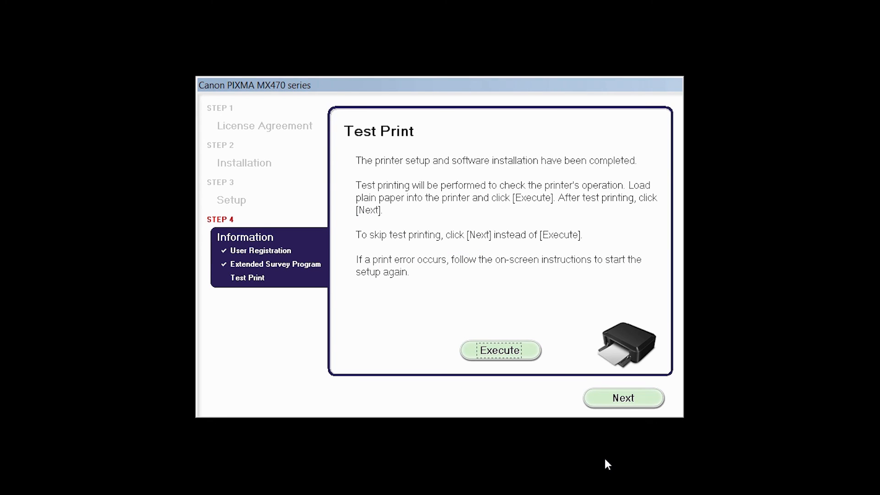
pyautogui.moveTo(602, 464)
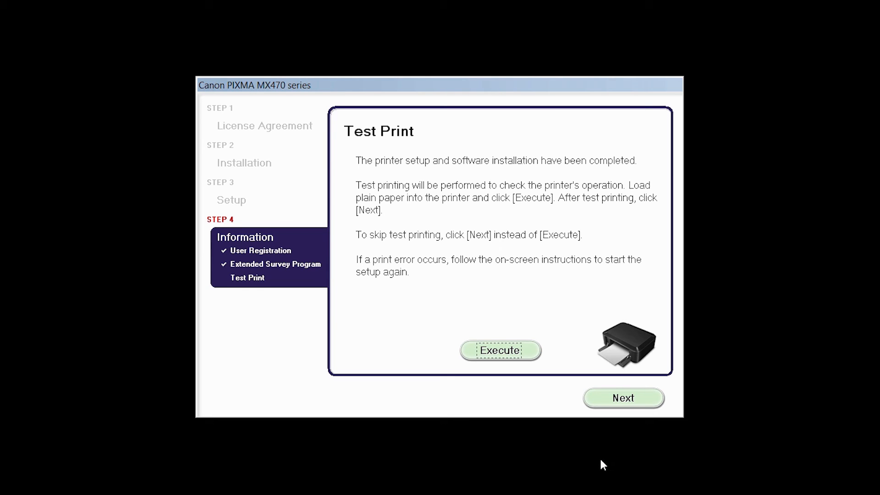
# Execute the test print and finish at 'Installation completed successfully'.
pyautogui.click(500, 350)
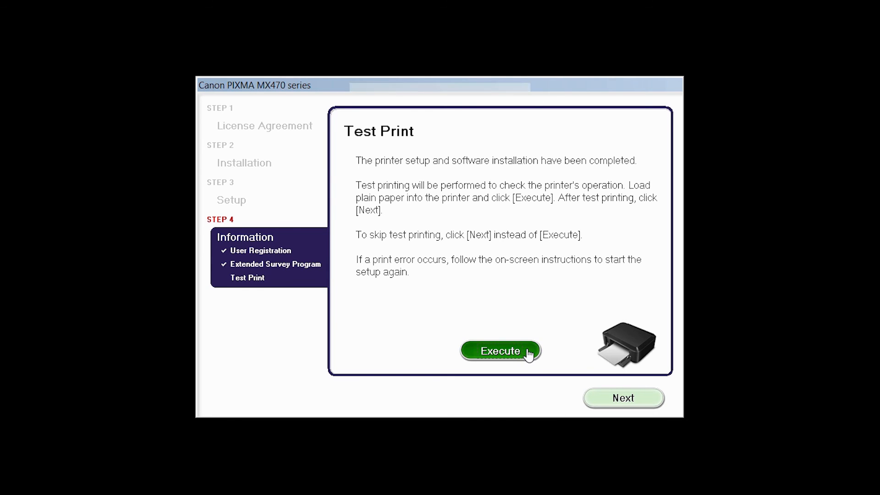
pyautogui.click(499, 350)
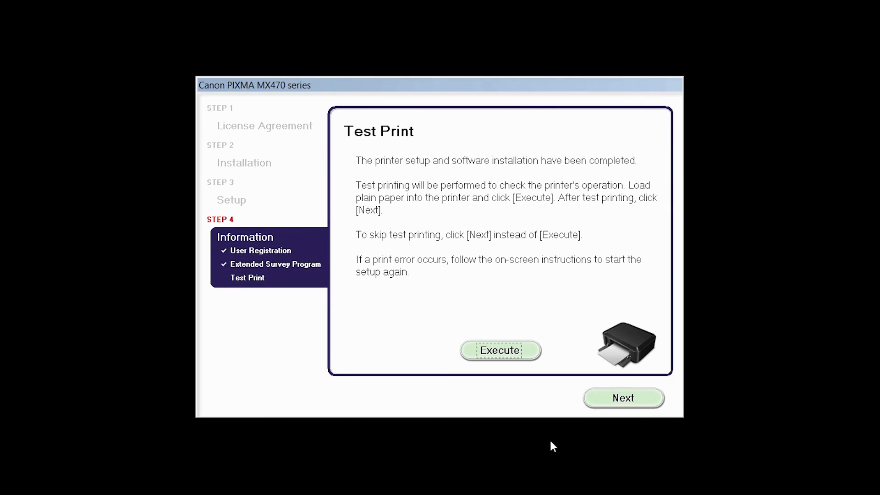
pyautogui.moveTo(581, 425)
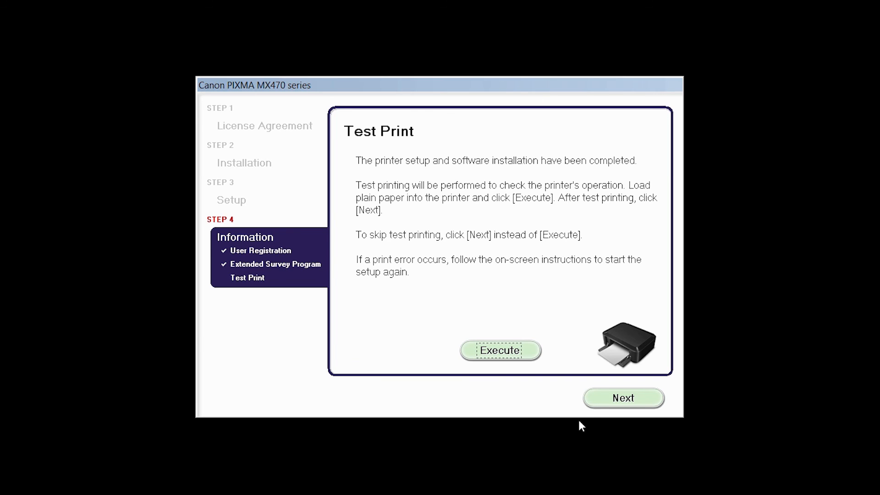
pyautogui.click(623, 397)
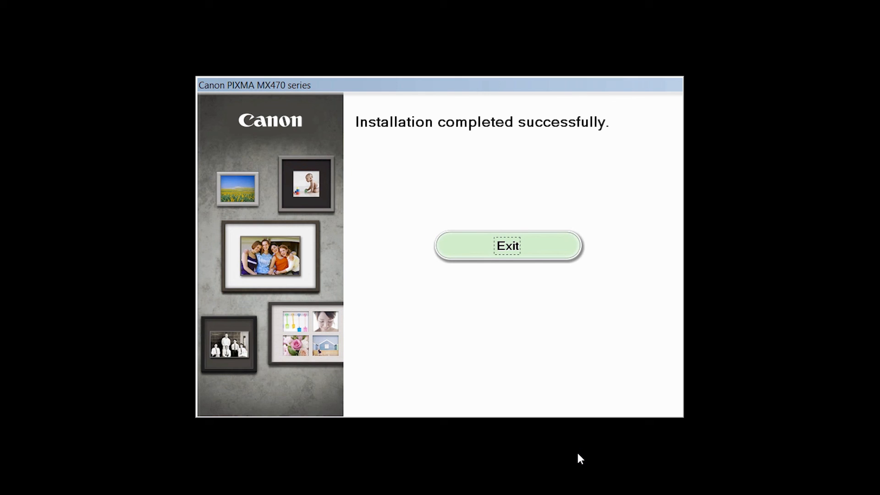
pyautogui.moveTo(585, 460)
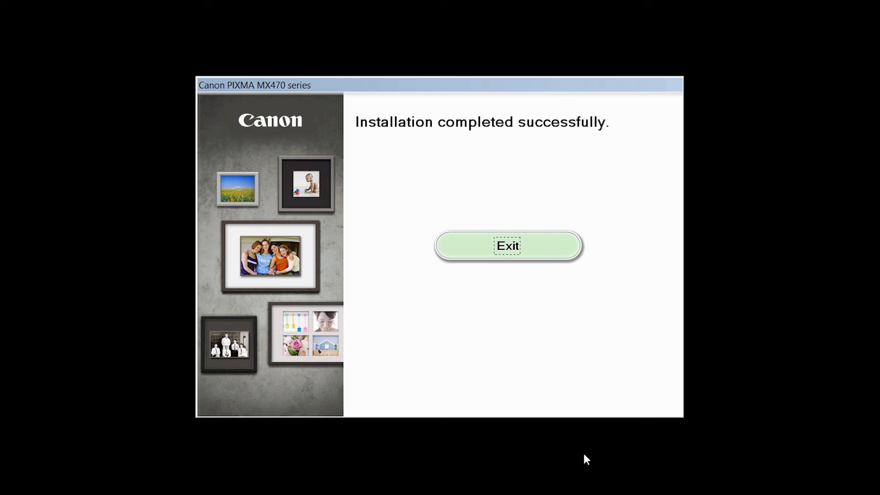
pyautogui.moveTo(541, 257)
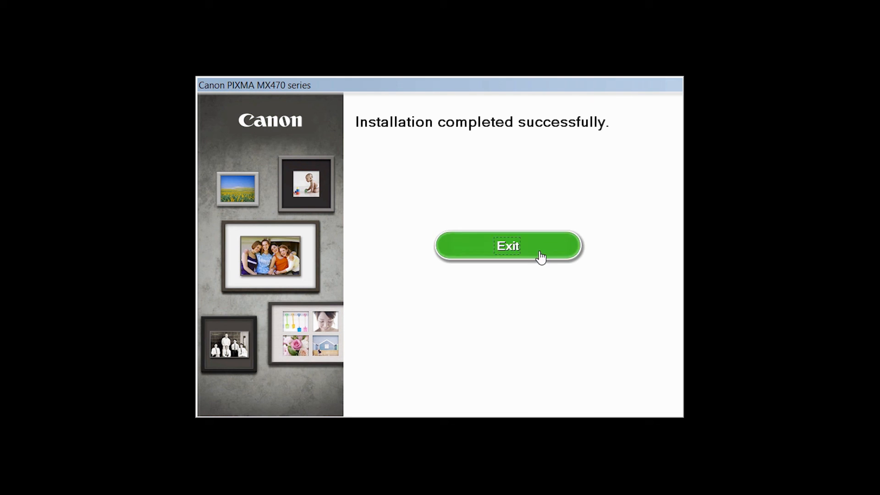